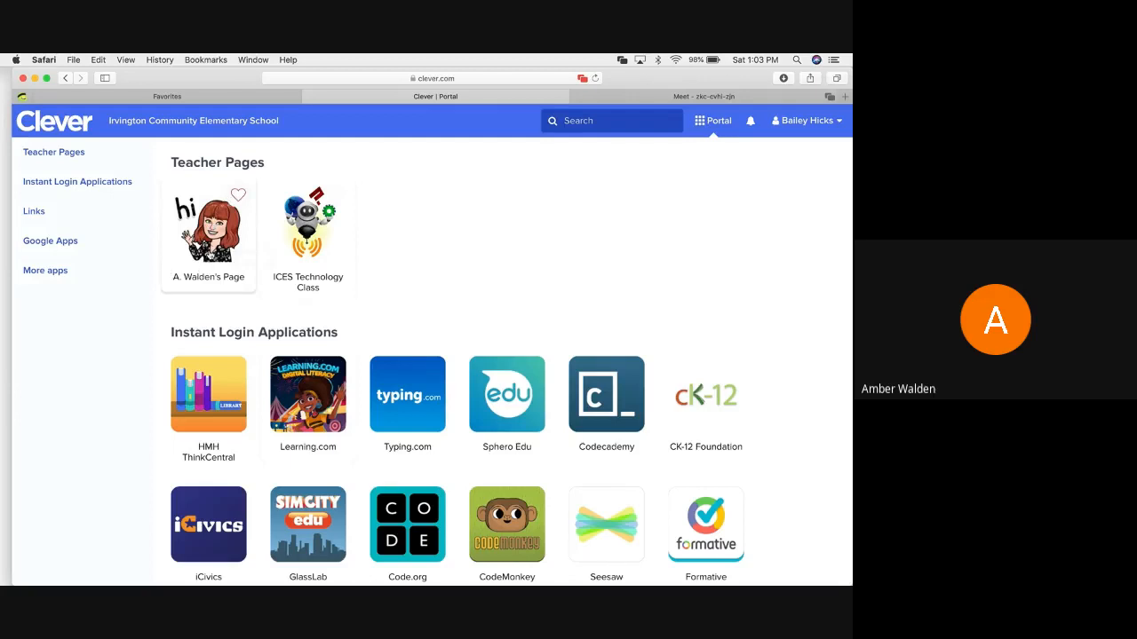
Open the first Teacher Pages tile to show XtraMath, Seesaw and class Google Meet links.
{"action": "left_click", "coordinate": [208, 225]}
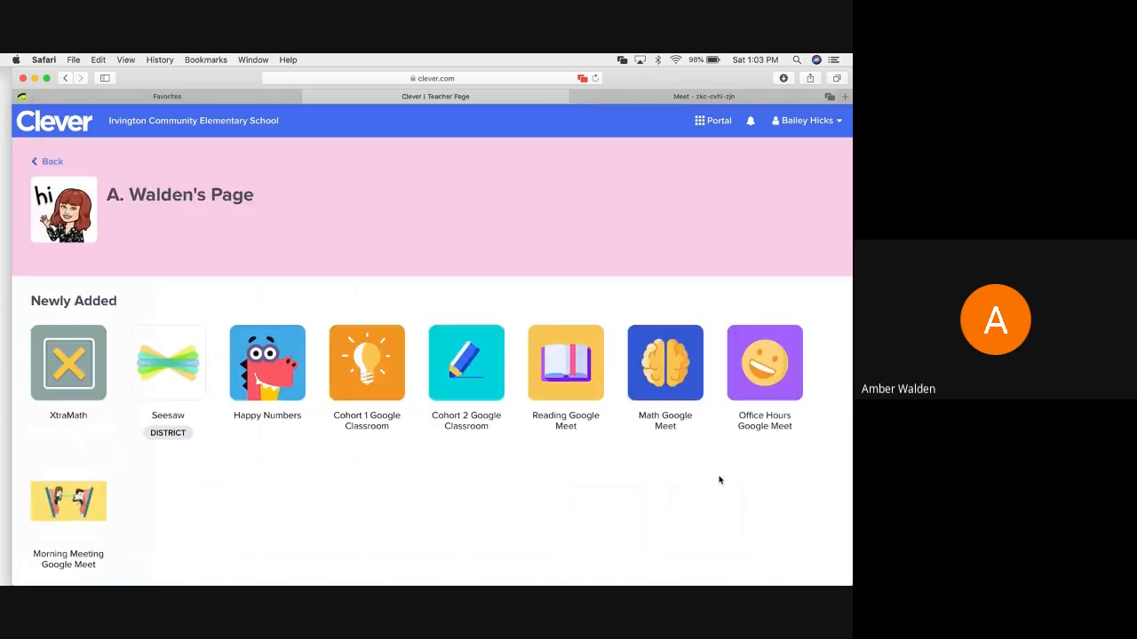
{"action": "mouse_move", "coordinate": [683, 512]}
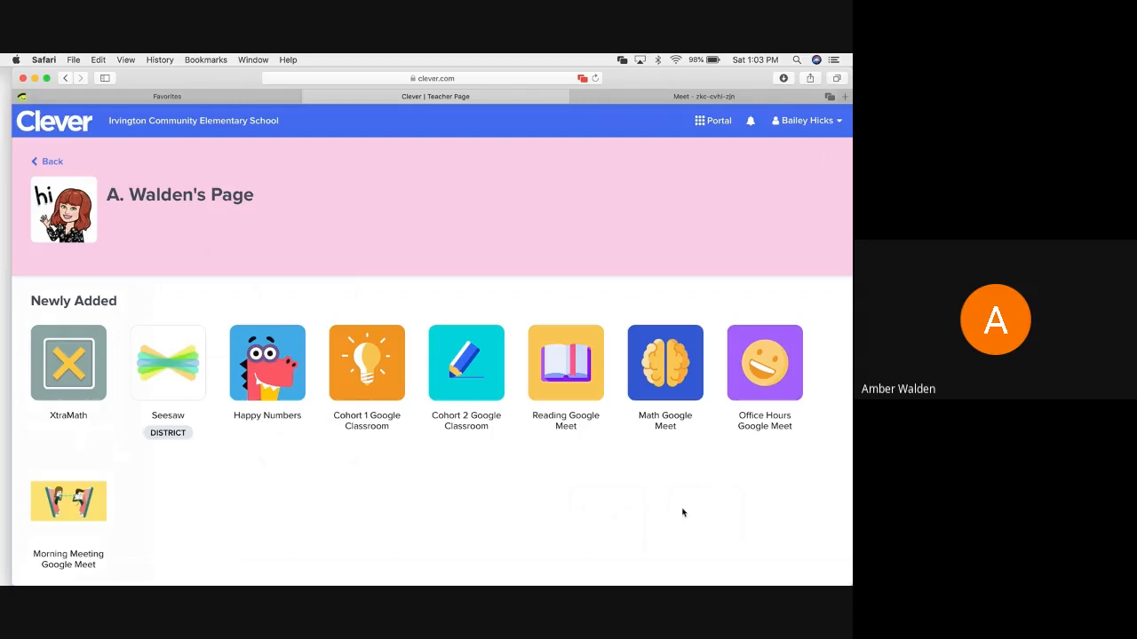
{"action": "mouse_move", "coordinate": [423, 522]}
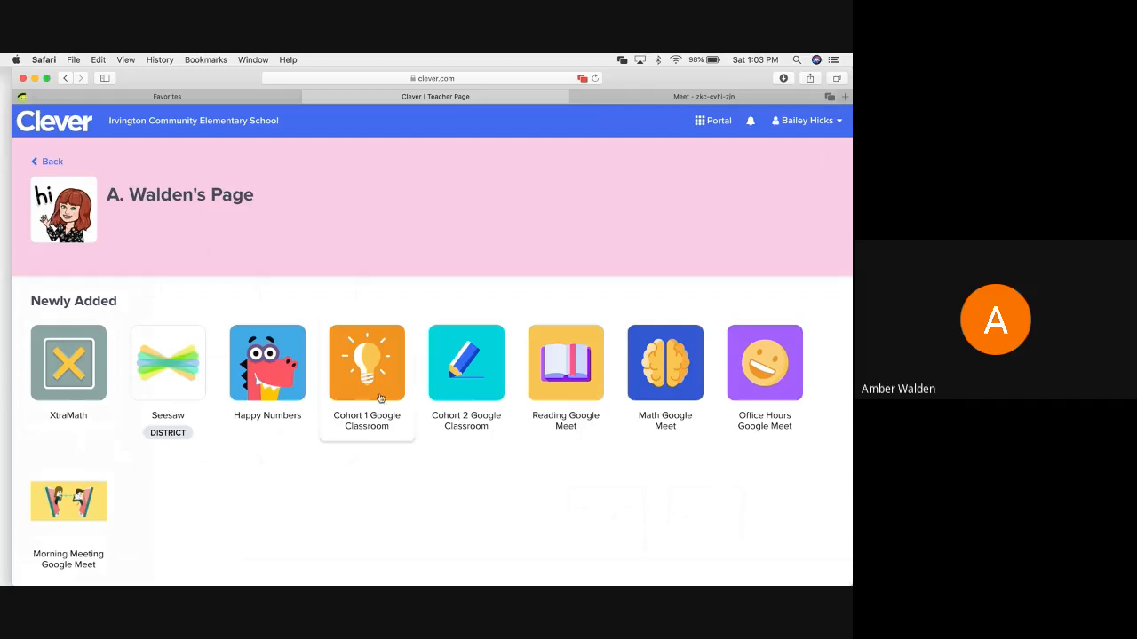
{"action": "mouse_move", "coordinate": [366, 390]}
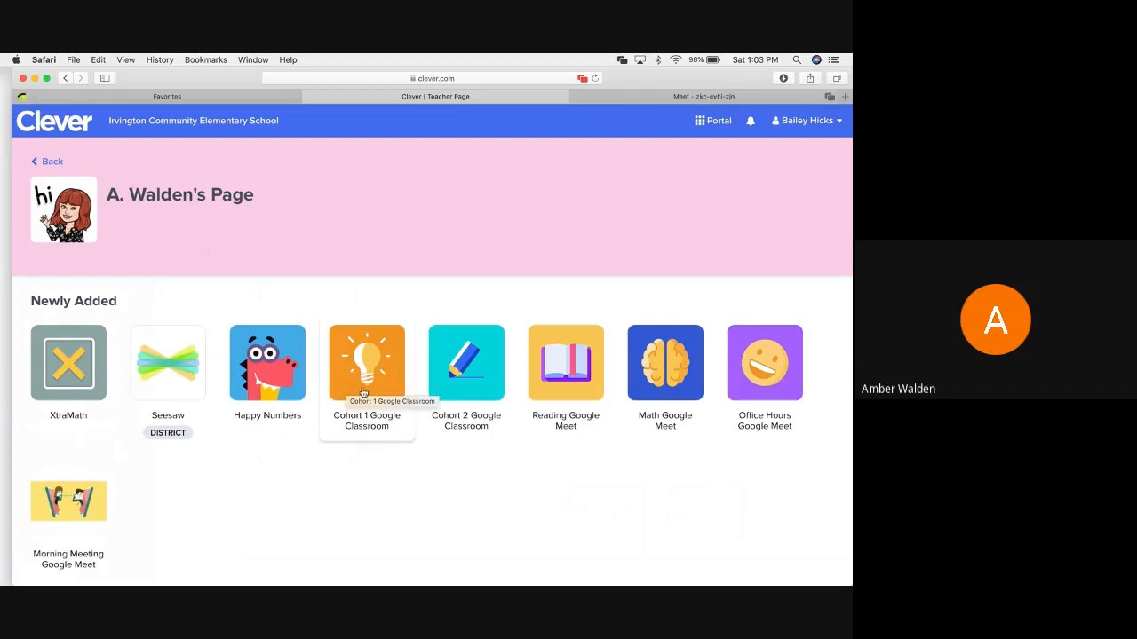
{"action": "mouse_move", "coordinate": [466, 363]}
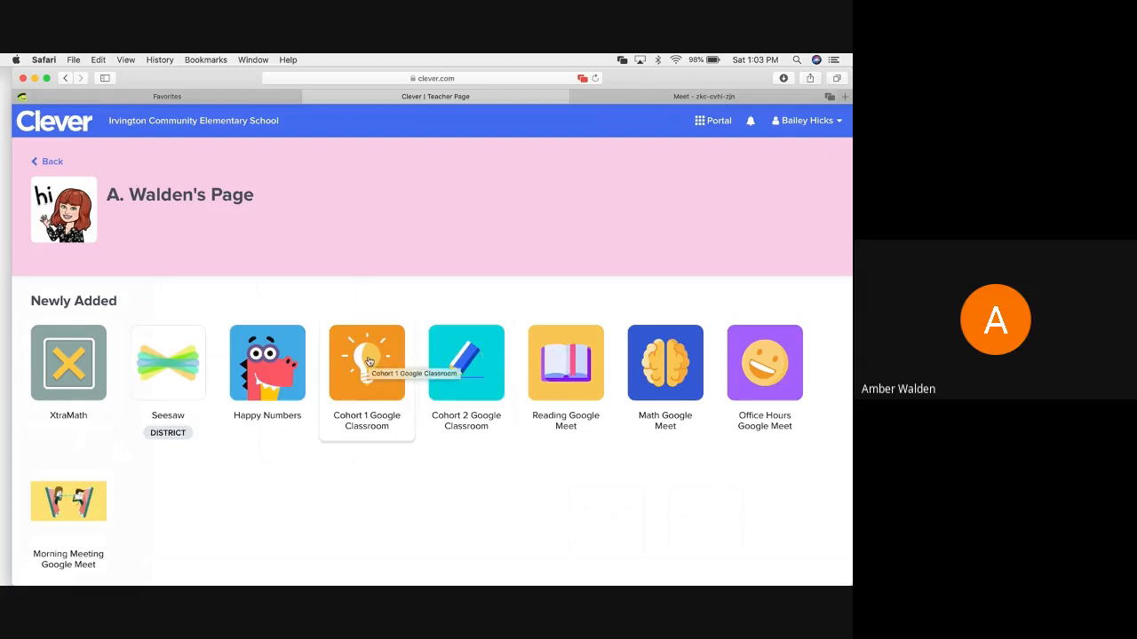
Open the Cohort 1 Google Classroom and scroll the Stream down to the day's agenda post.
{"action": "left_click", "coordinate": [367, 362]}
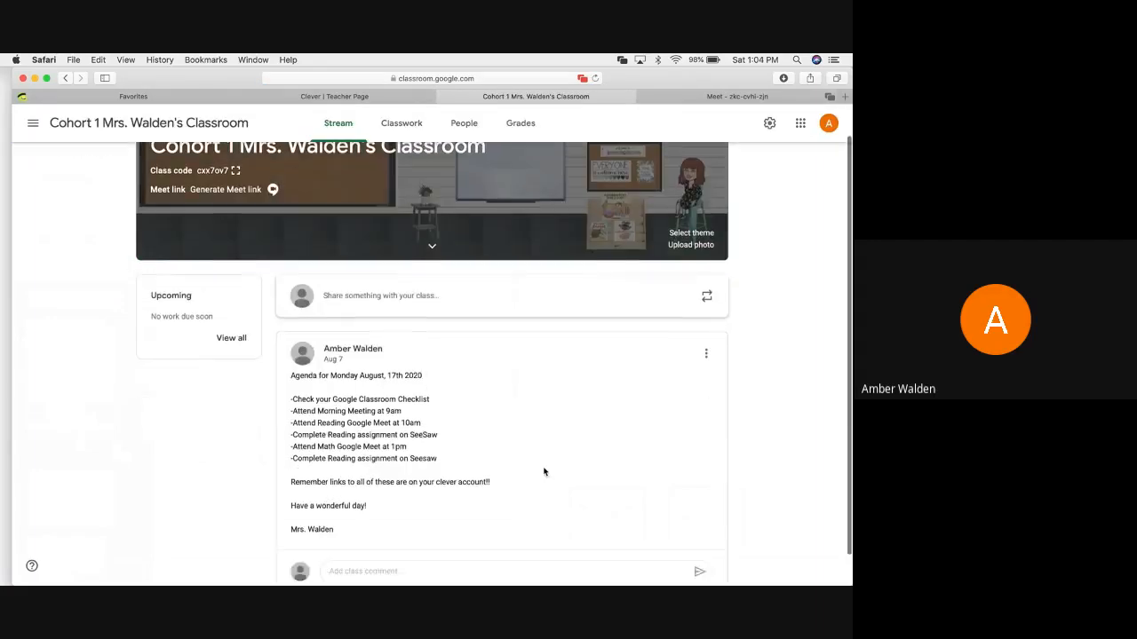
{"action": "scroll", "scroll_direction": "down", "scroll_amount": 3}
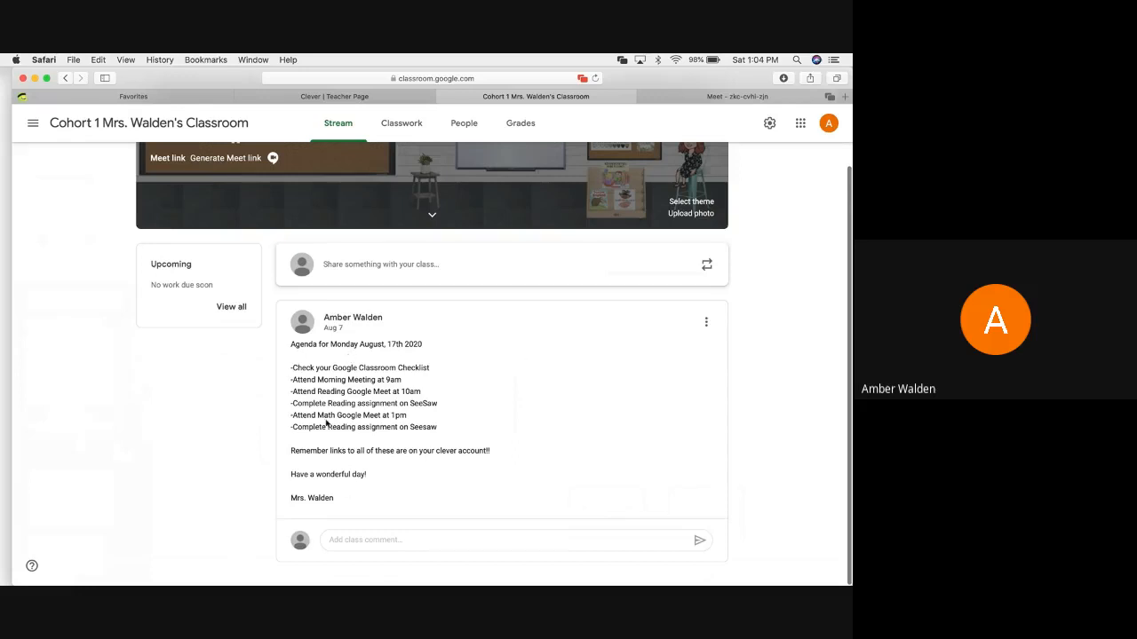
{"action": "mouse_move", "coordinate": [327, 374]}
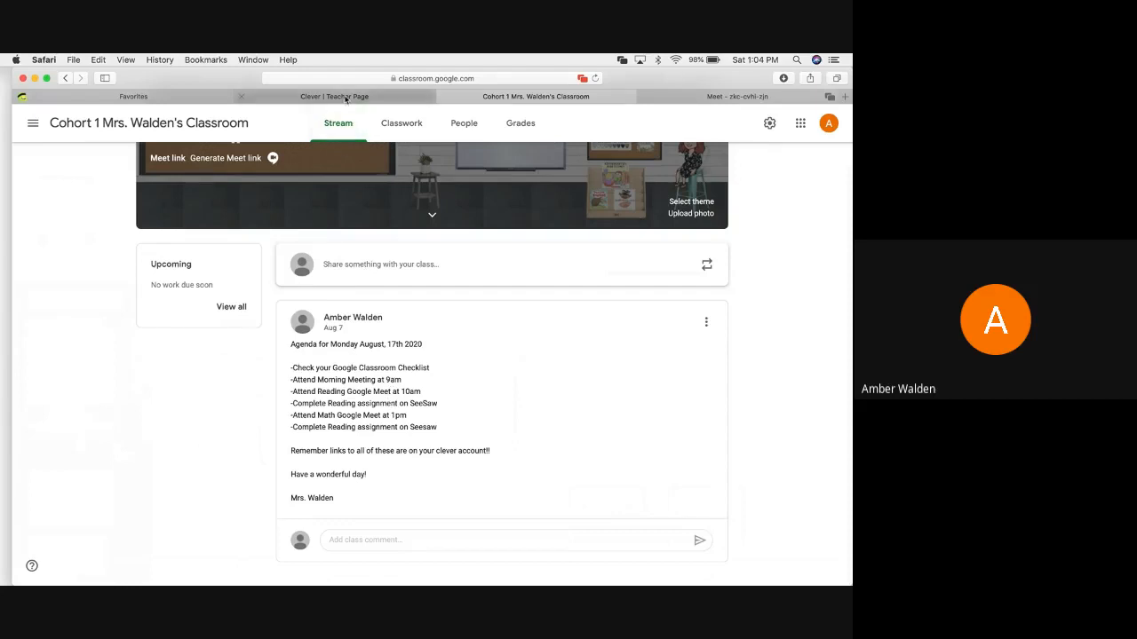
{"action": "left_click", "coordinate": [334, 96]}
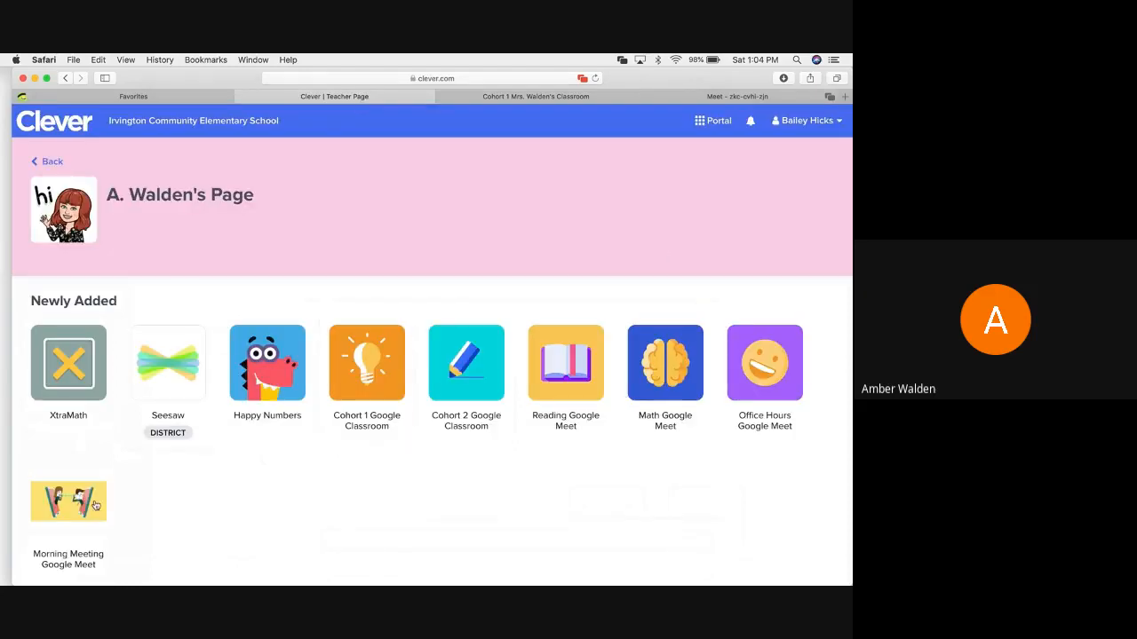
{"action": "mouse_move", "coordinate": [68, 500]}
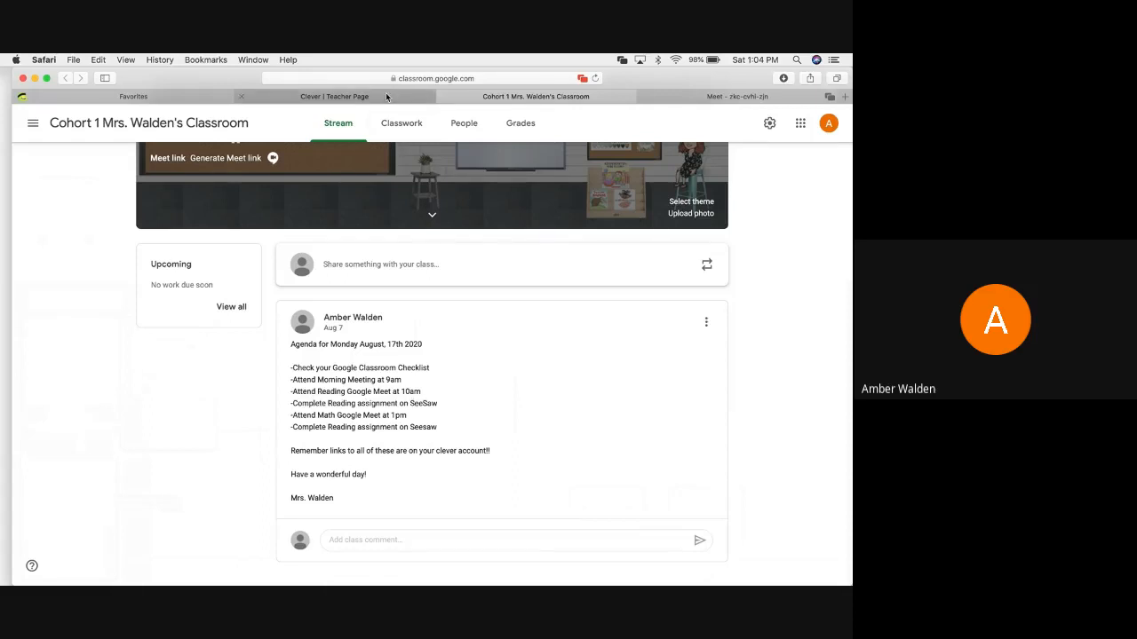
{"action": "left_click", "coordinate": [334, 96]}
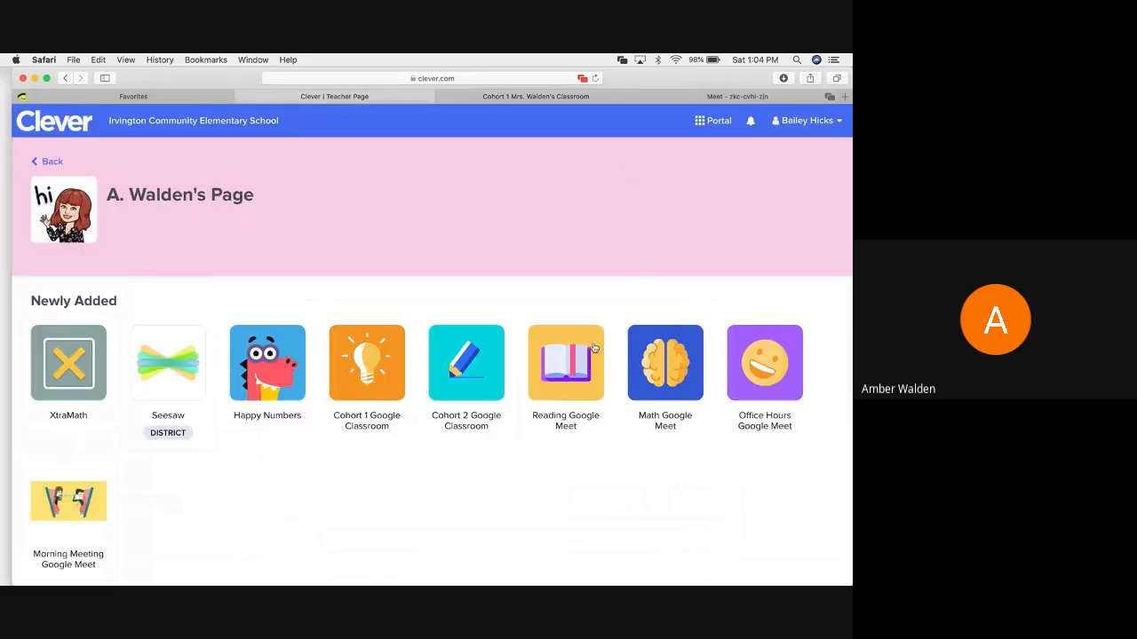
{"action": "mouse_move", "coordinate": [566, 364]}
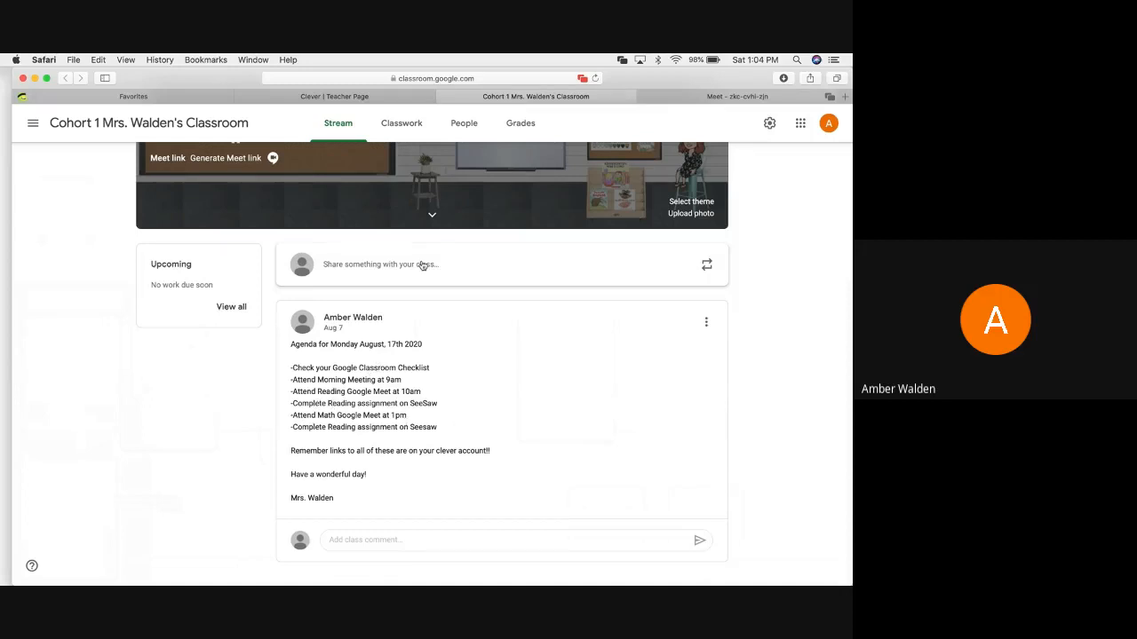
{"action": "left_click", "coordinate": [334, 95]}
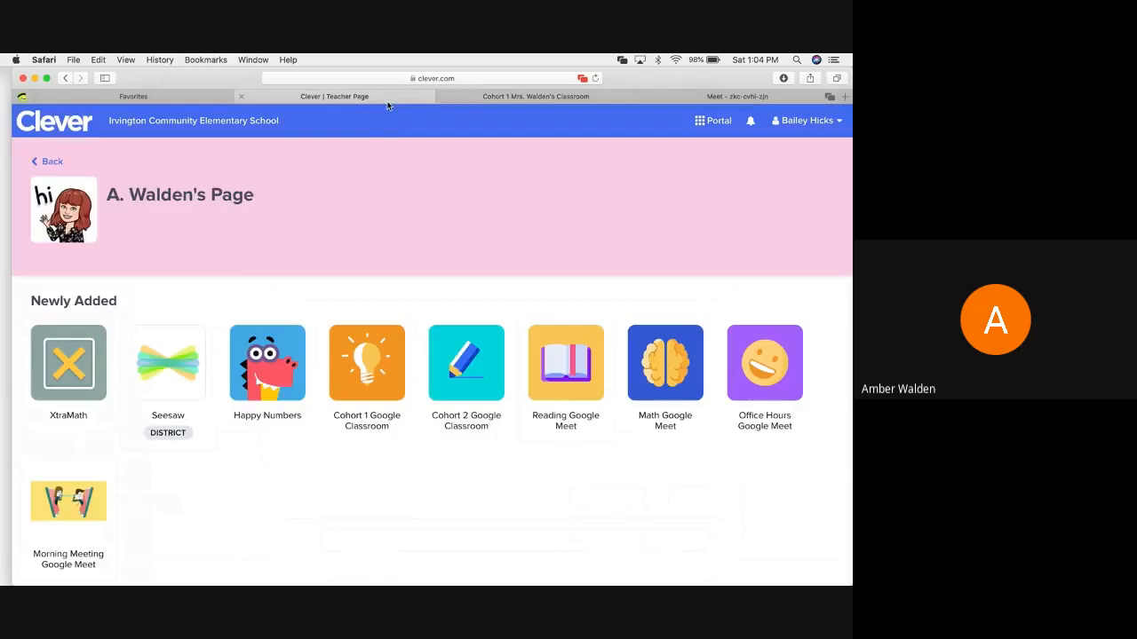
{"action": "mouse_move", "coordinate": [168, 364]}
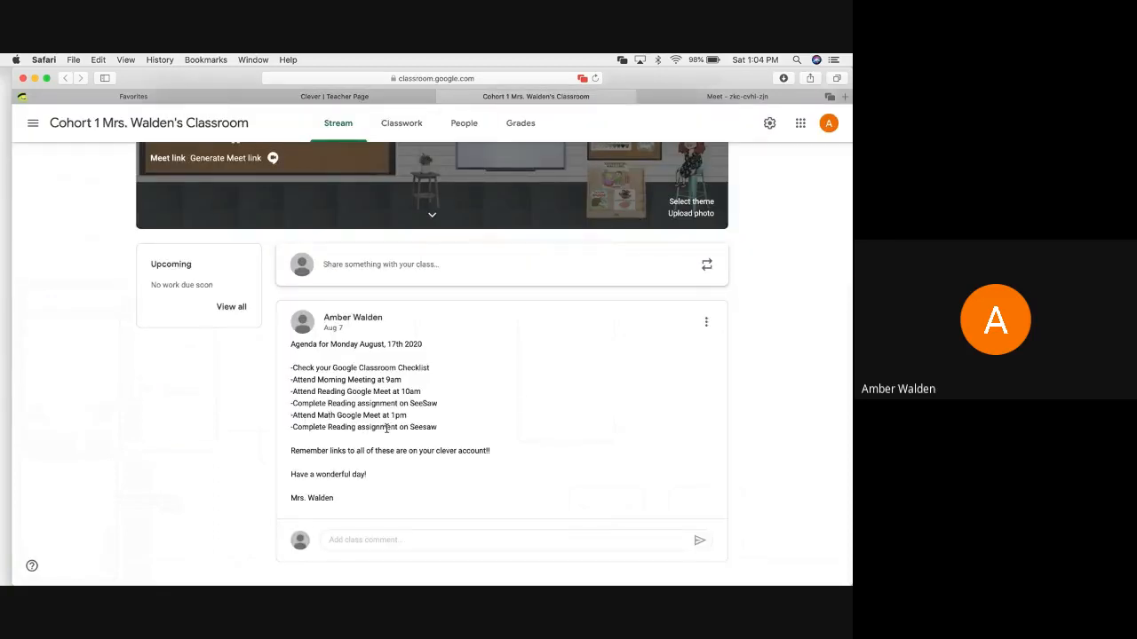
{"action": "left_click", "coordinate": [333, 96]}
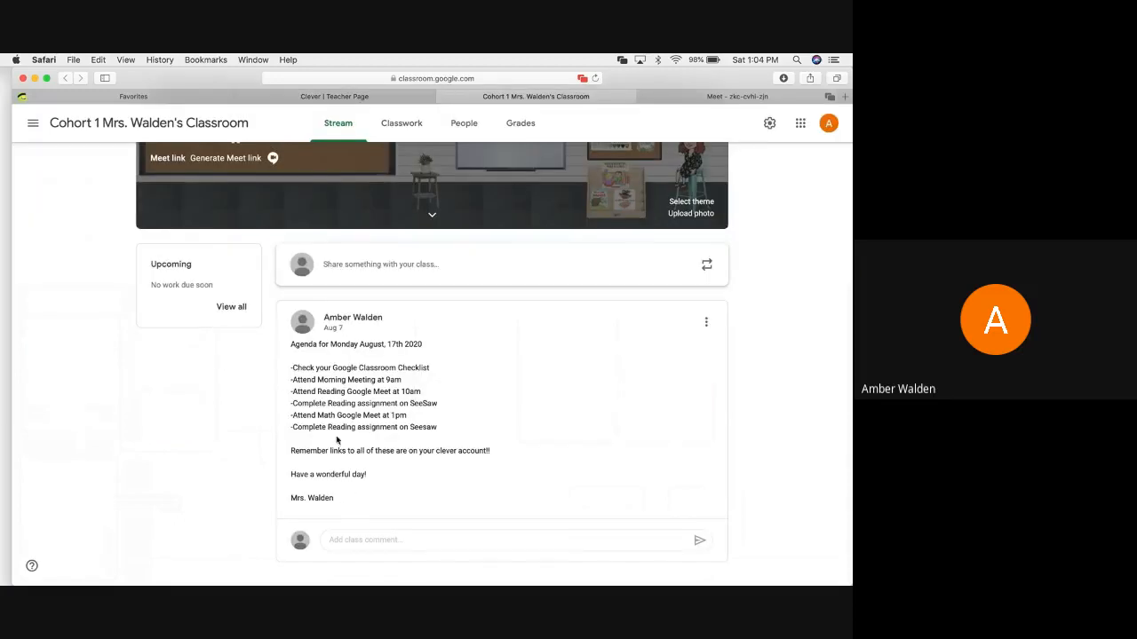
{"action": "mouse_move", "coordinate": [341, 437]}
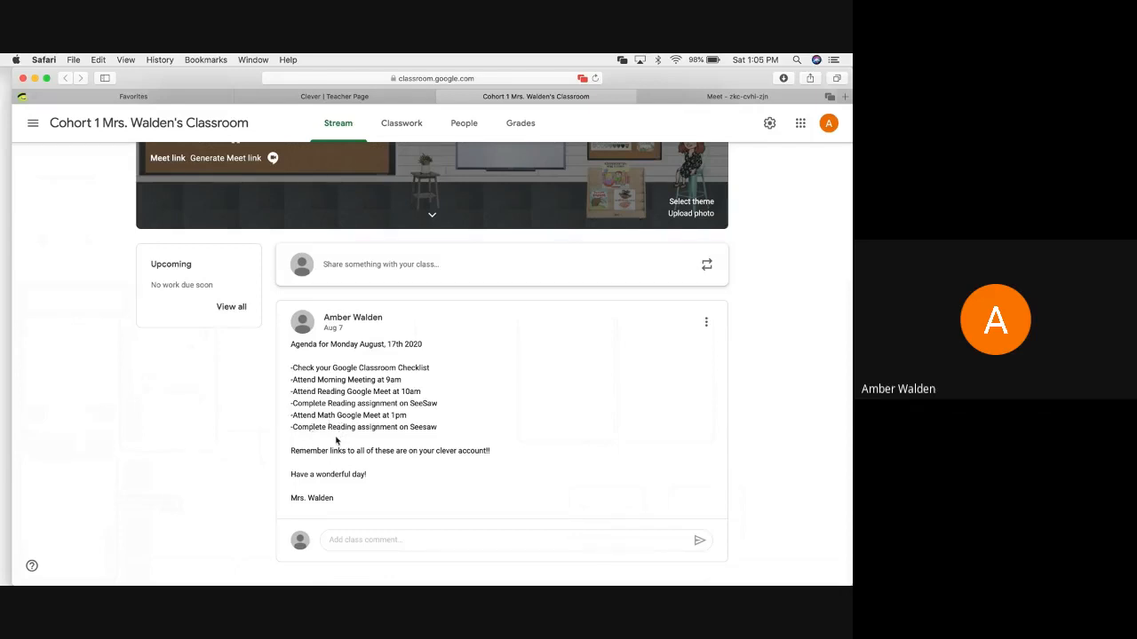
Switch back to the Clever | Teacher Page tab in Safari.
{"action": "left_click", "coordinate": [333, 96]}
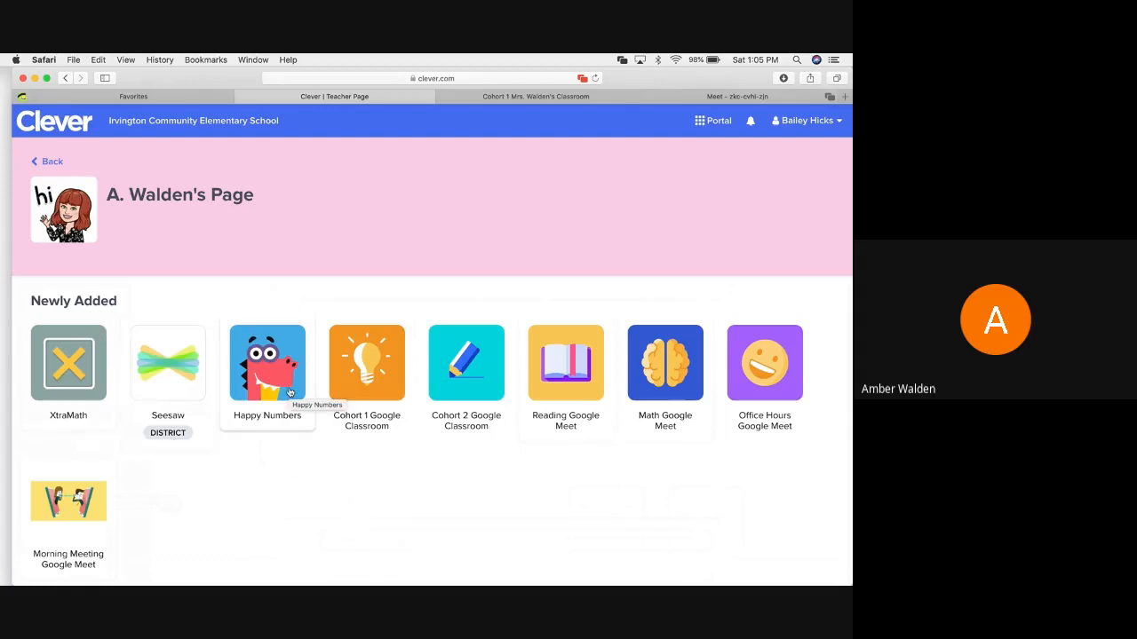
{"action": "mouse_move", "coordinate": [281, 490]}
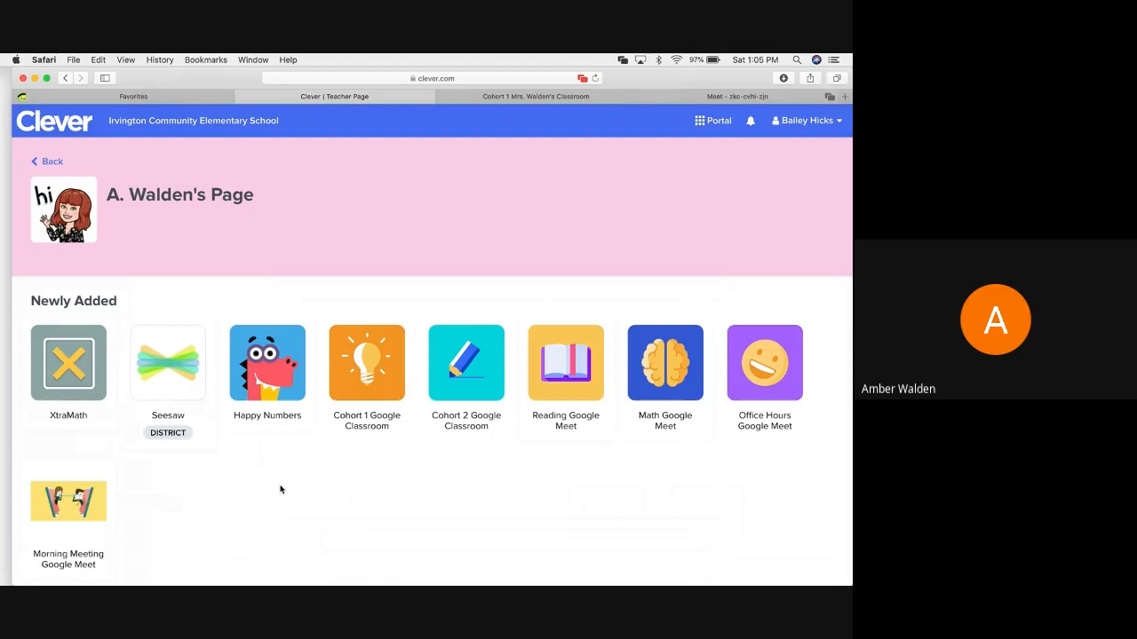
{"action": "mouse_move", "coordinate": [286, 59]}
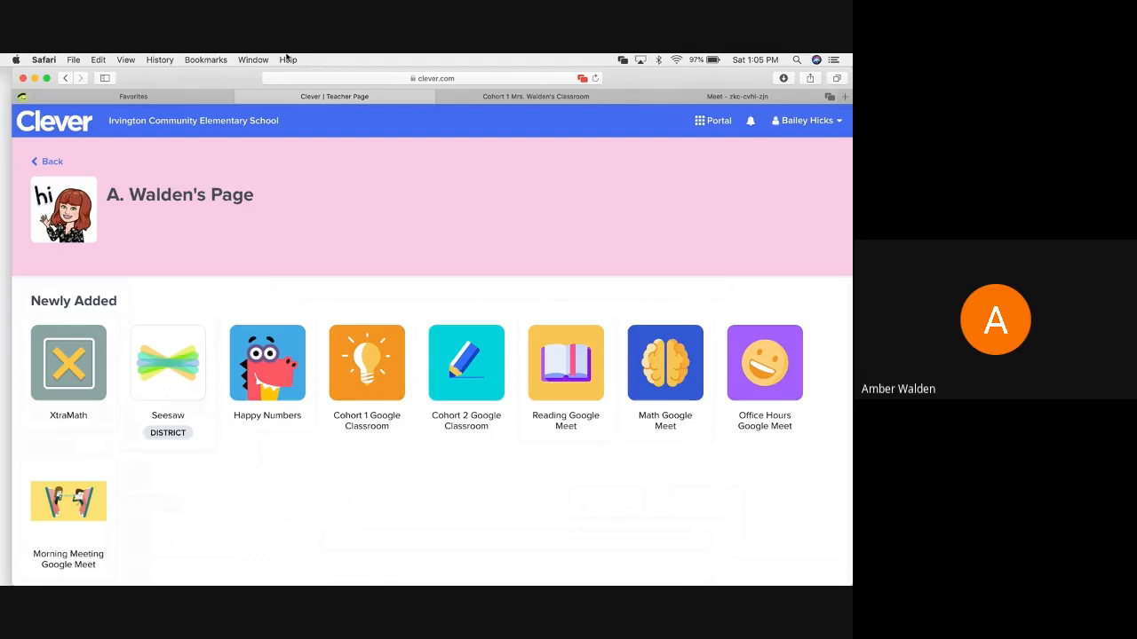
{"action": "mouse_move", "coordinate": [591, 183]}
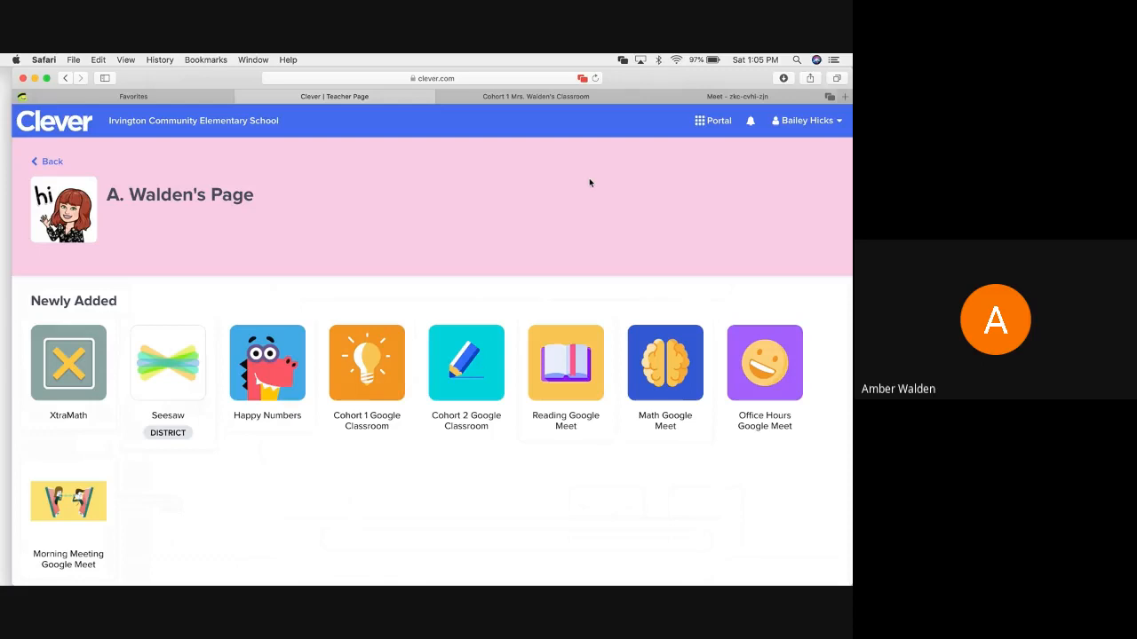
{"action": "mouse_move", "coordinate": [783, 302]}
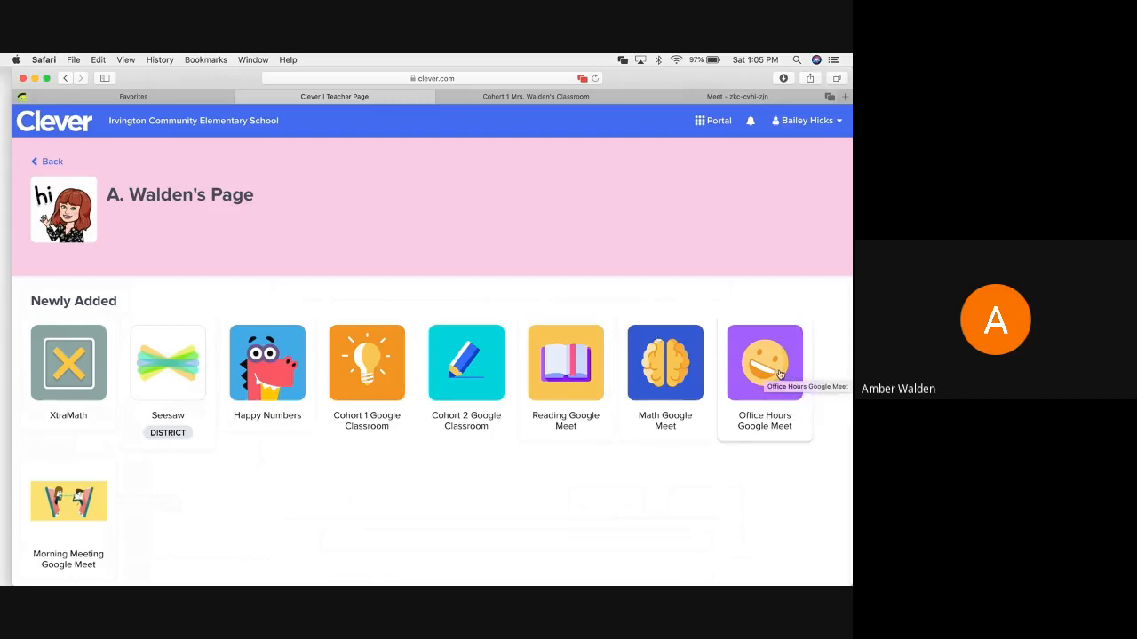
{"action": "mouse_move", "coordinate": [822, 391]}
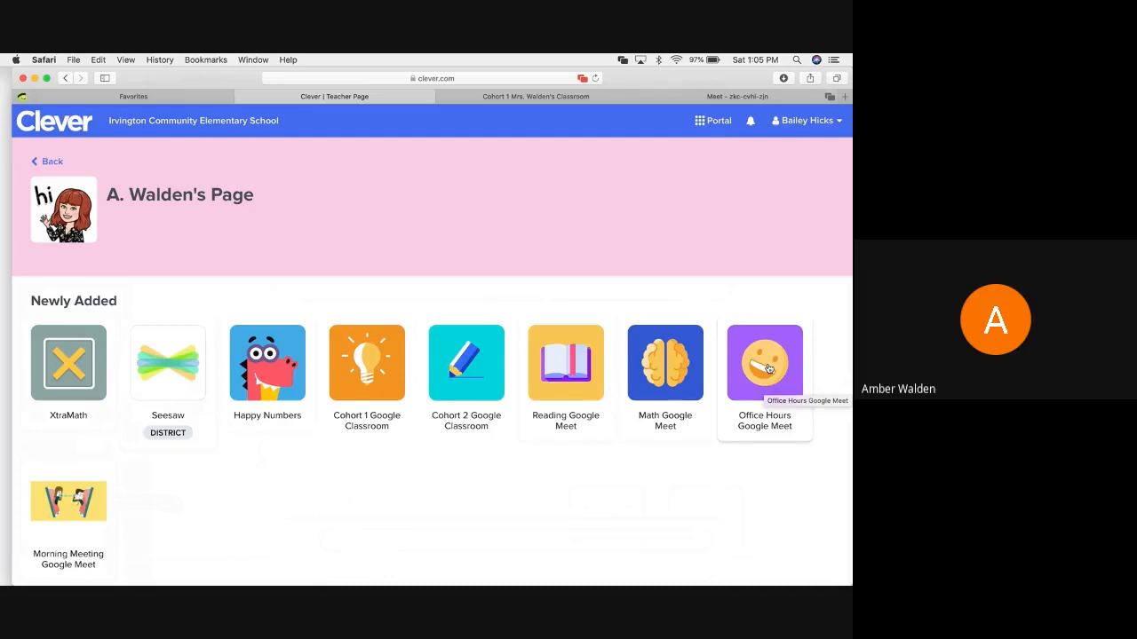
{"action": "mouse_move", "coordinate": [748, 436]}
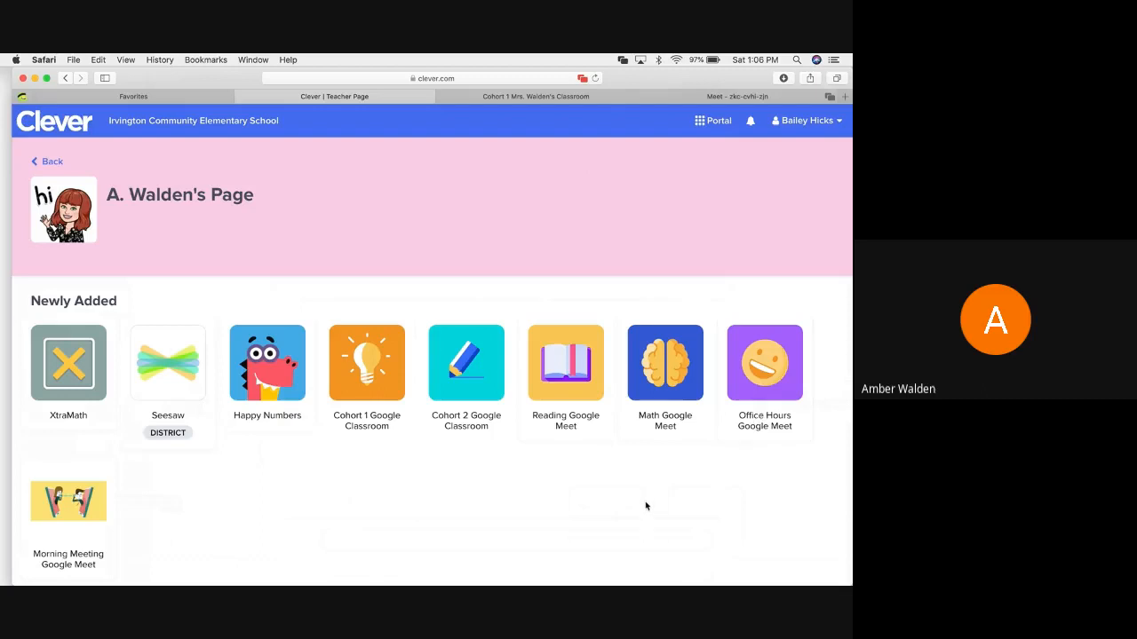
{"action": "mouse_move", "coordinate": [627, 450]}
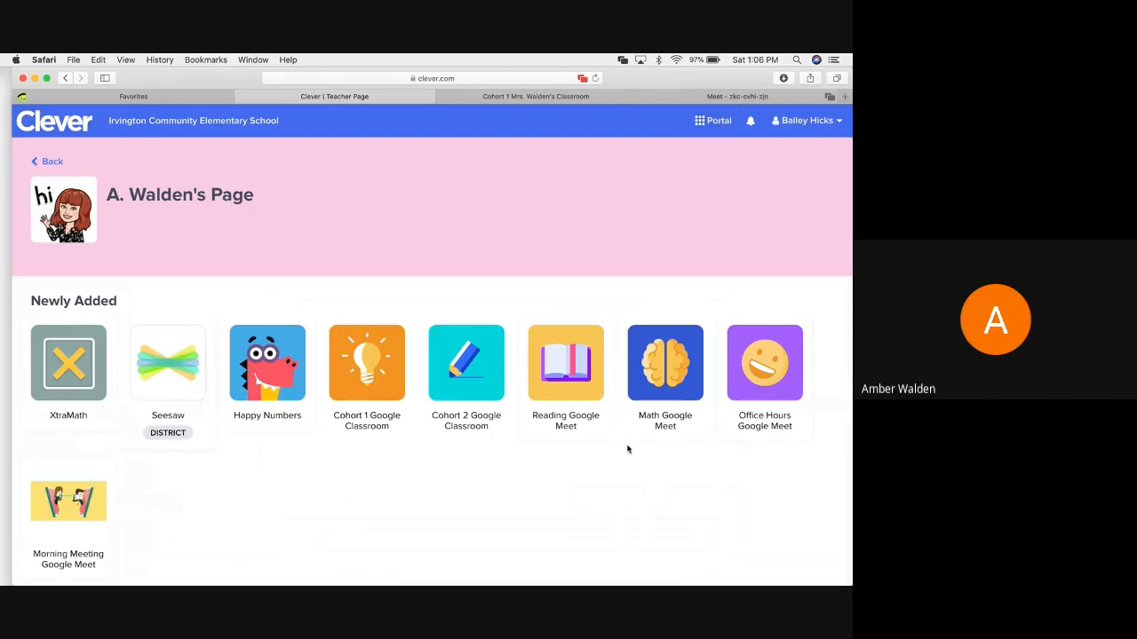